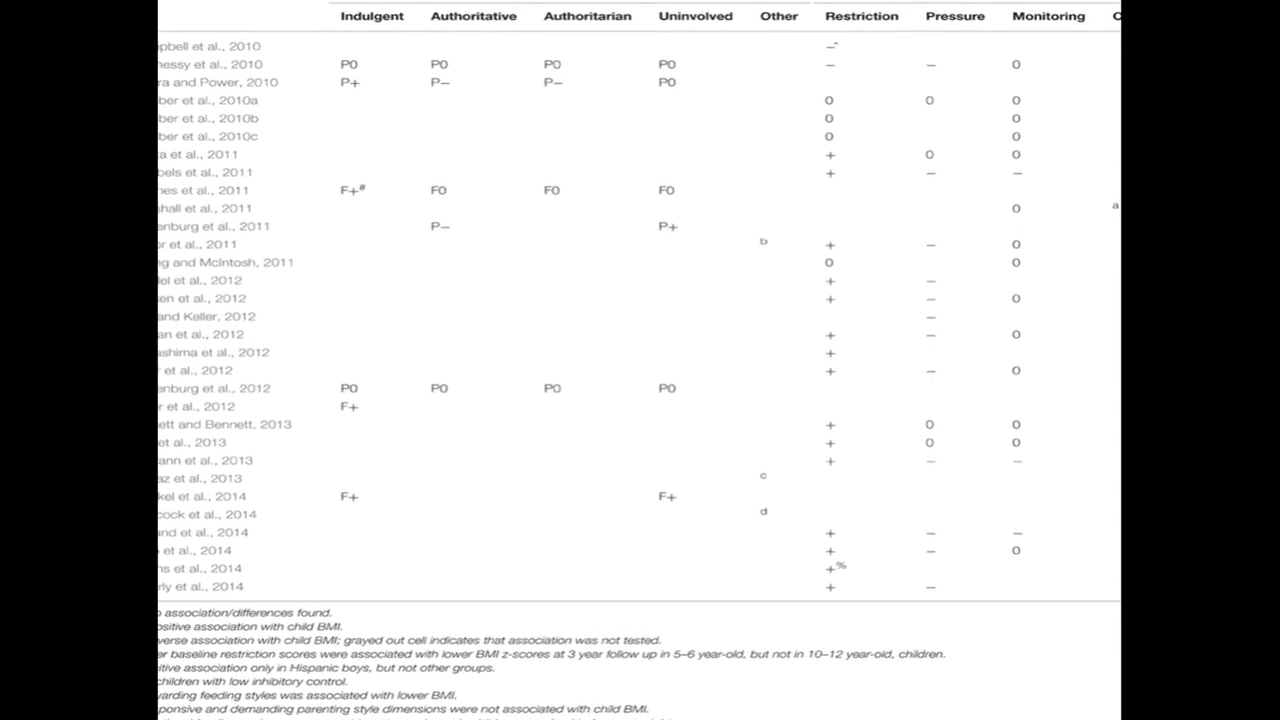
pyautogui.scroll(-3)
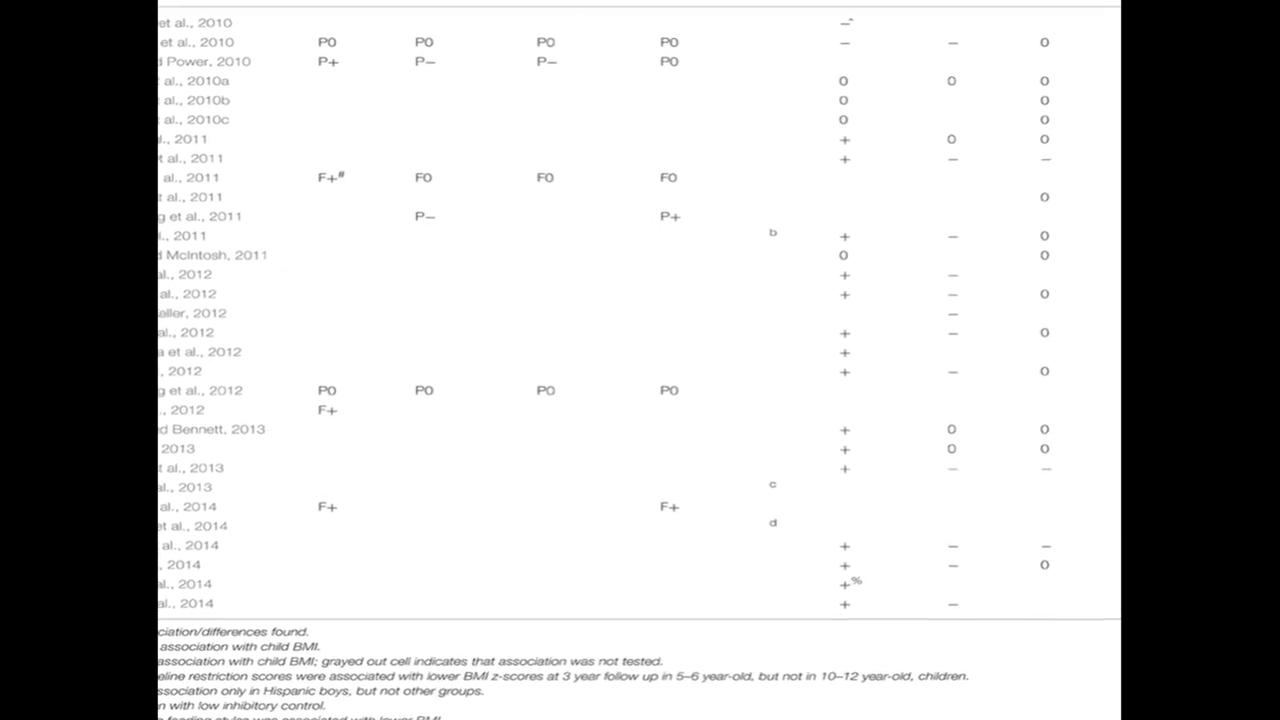